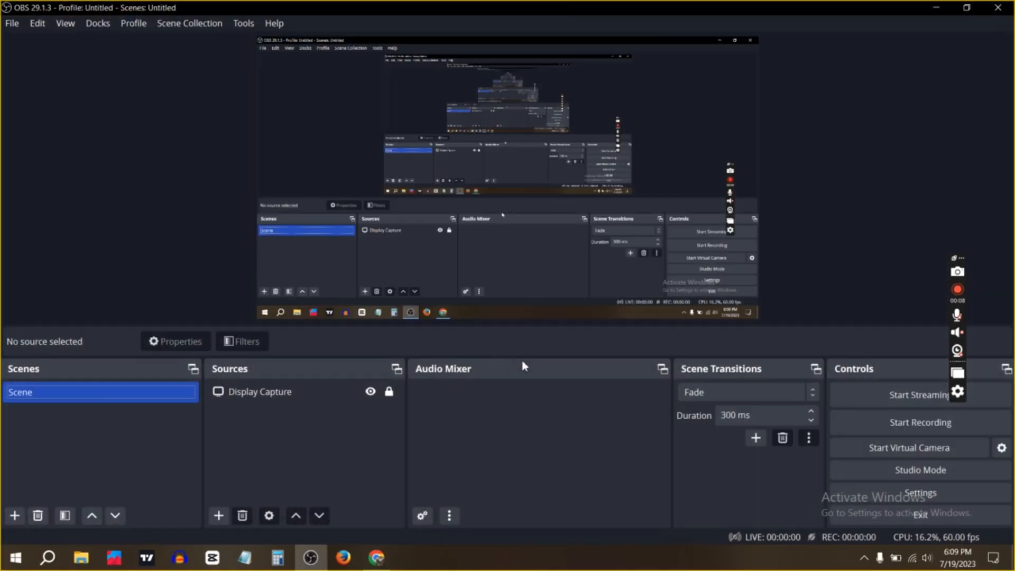
{"action": "mouse_move", "coordinate": [920, 491]}
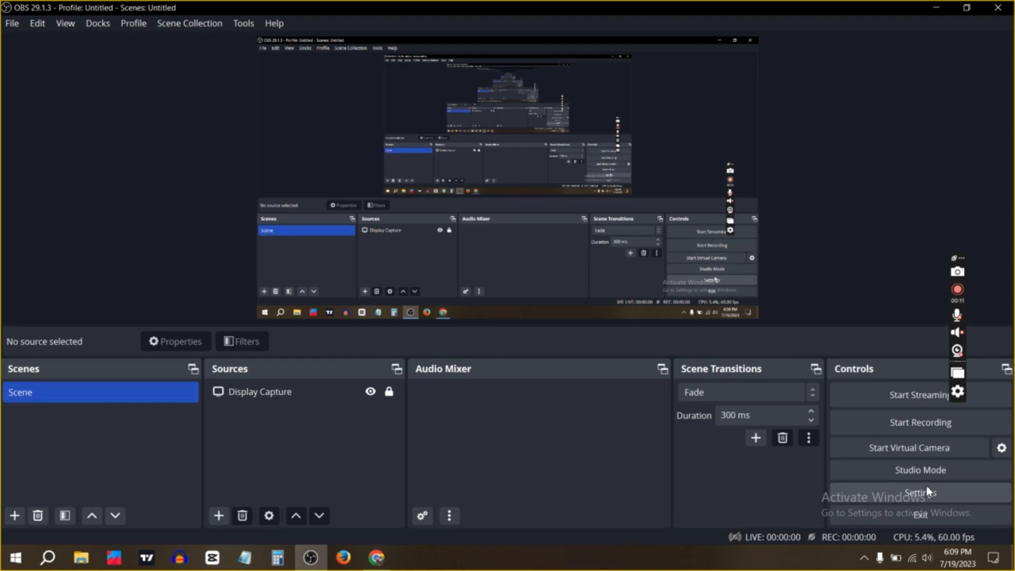
{"action": "mouse_move", "coordinate": [760, 482]}
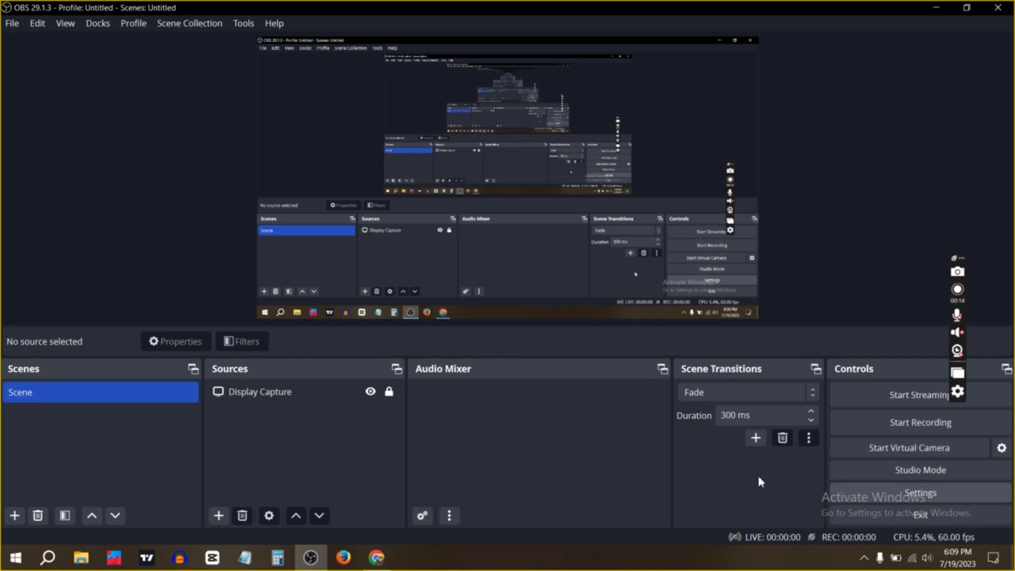
Step: In Output settings, set the streaming Video Encoder to Software (x264) and confirm with OK
{"action": "left_click", "coordinate": [918, 492]}
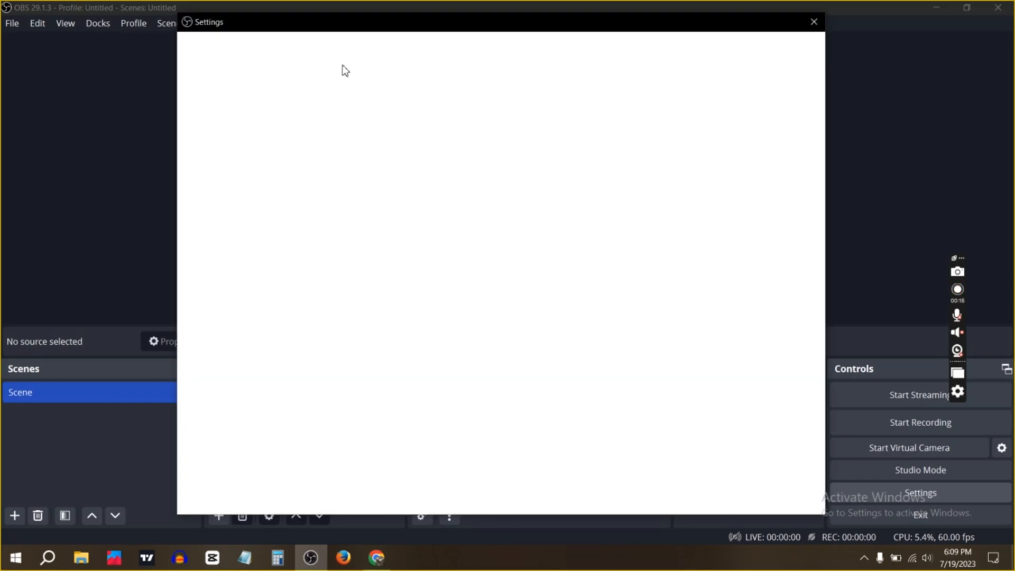
{"action": "left_click", "coordinate": [222, 101]}
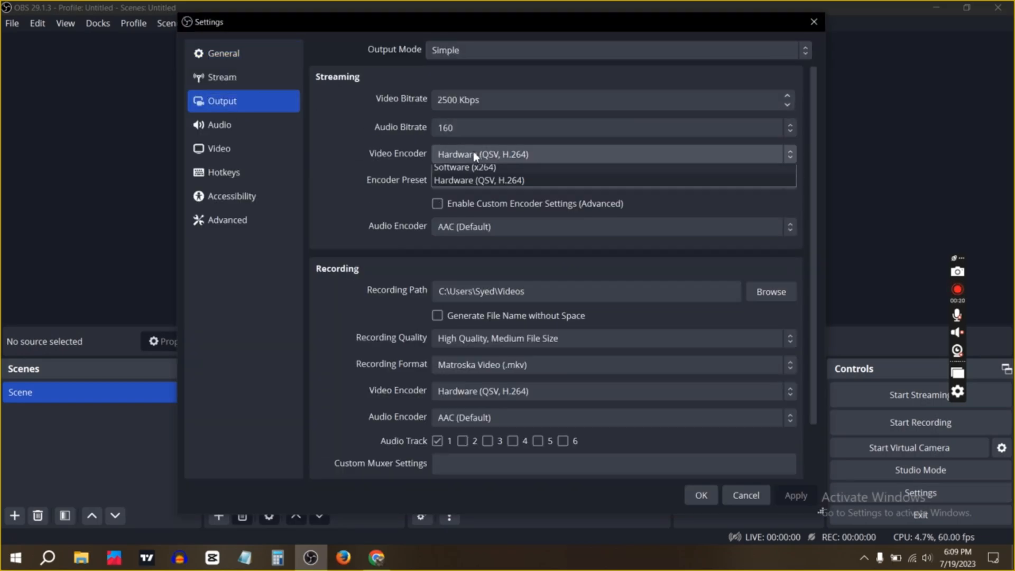
{"action": "left_click", "coordinate": [465, 167]}
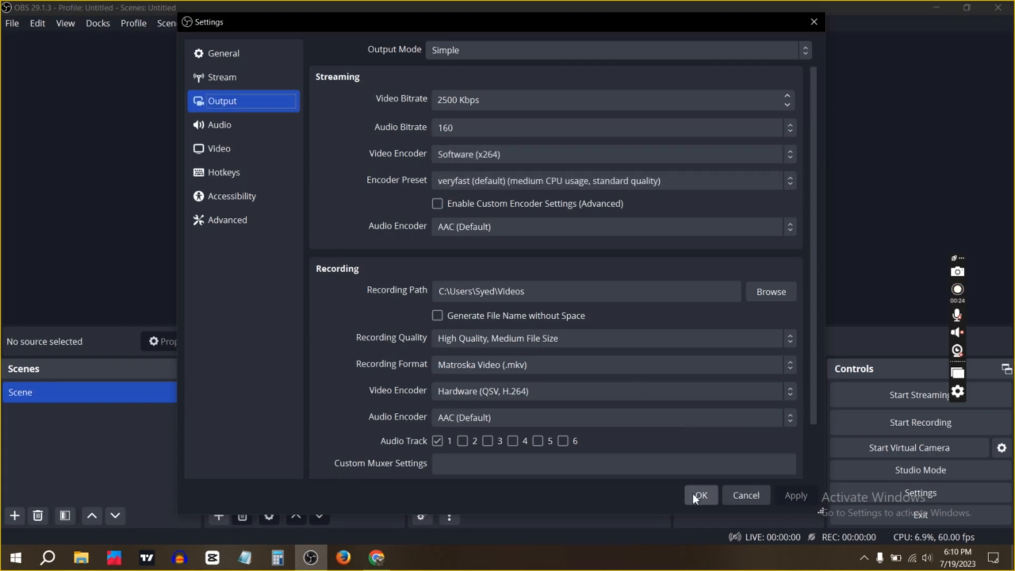
{"action": "left_click", "coordinate": [700, 495]}
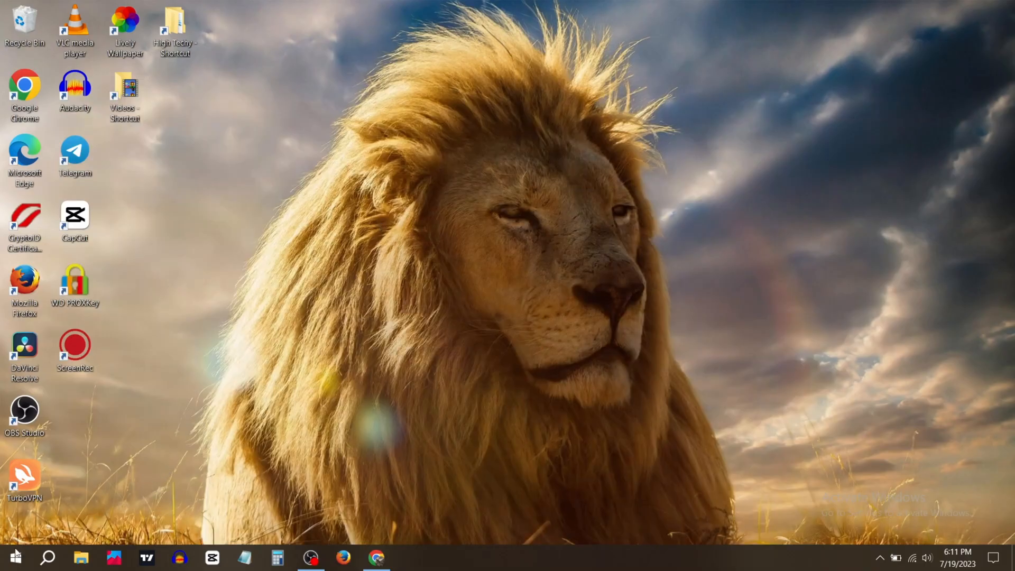
Step: Launch Device Manager from the Start button's power-user menu
{"action": "right_click", "coordinate": [11, 557]}
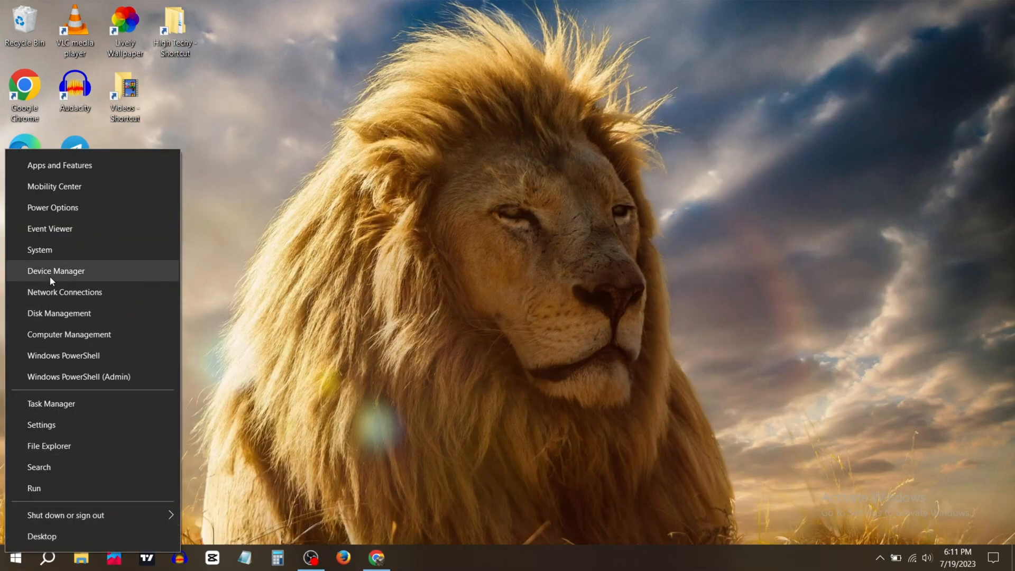
{"action": "left_click", "coordinate": [418, 265]}
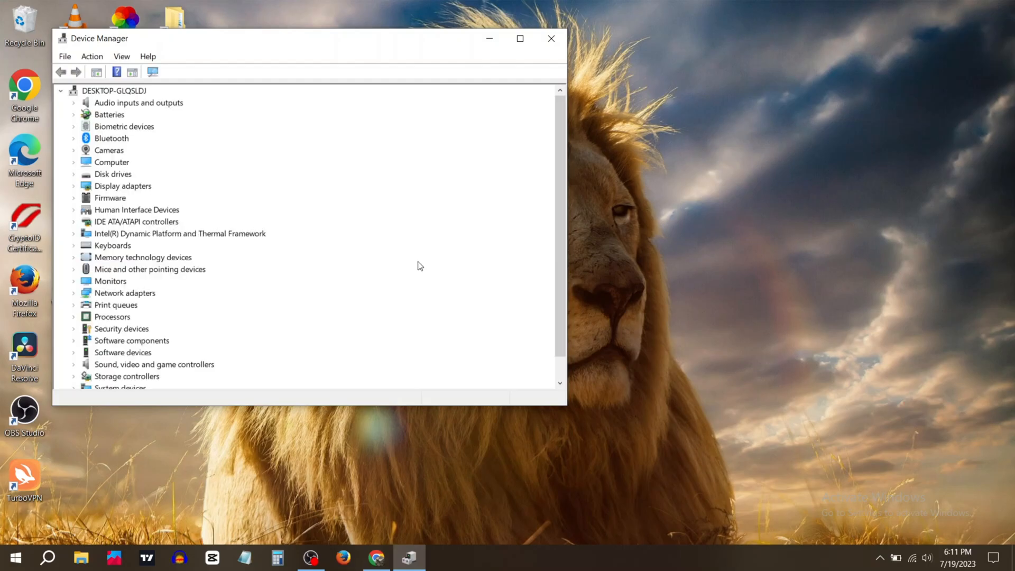
{"action": "mouse_move", "coordinate": [33, 197]}
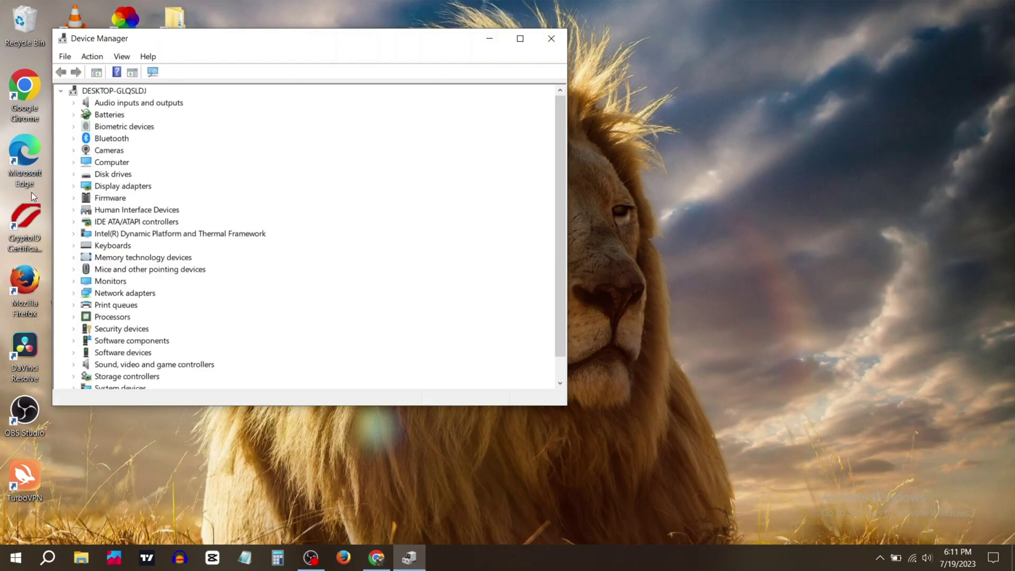
{"action": "mouse_move", "coordinate": [82, 206]}
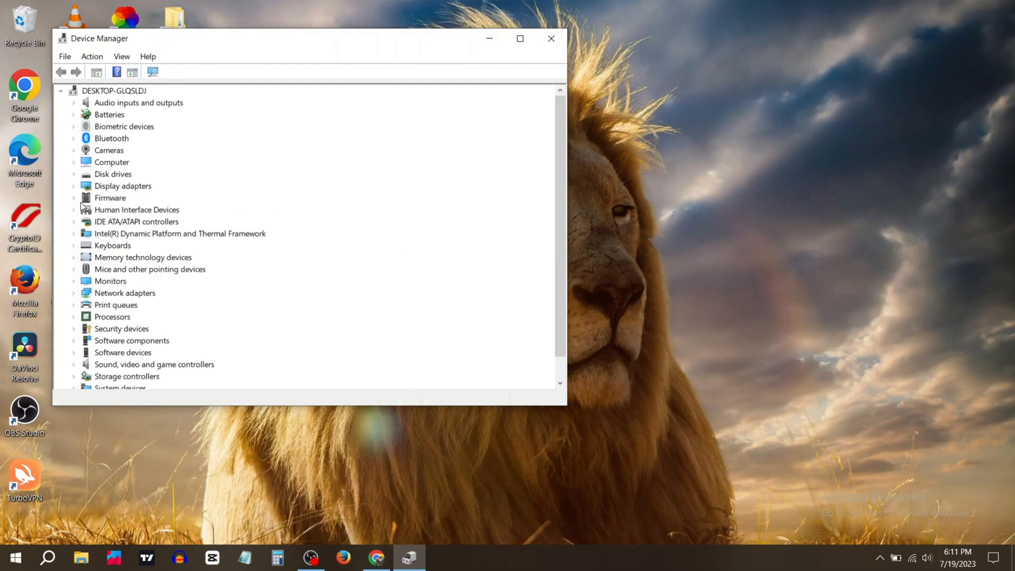
Step: Auto-search drivers for Intel HD Graphics 620 and NVIDIA GeForce 920MX; both already have the best drivers
{"action": "left_click", "coordinate": [74, 186]}
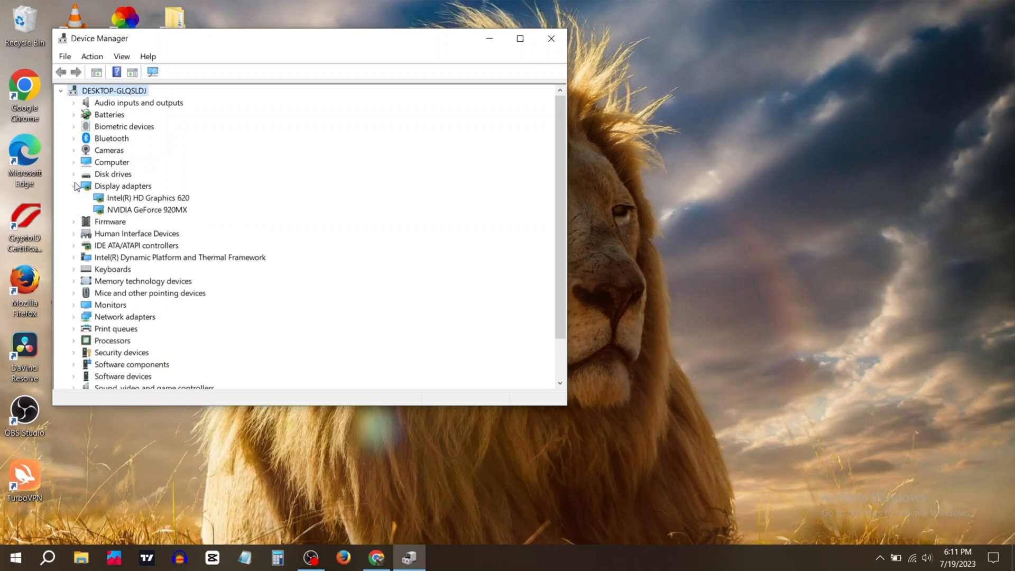
{"action": "mouse_move", "coordinate": [134, 201]}
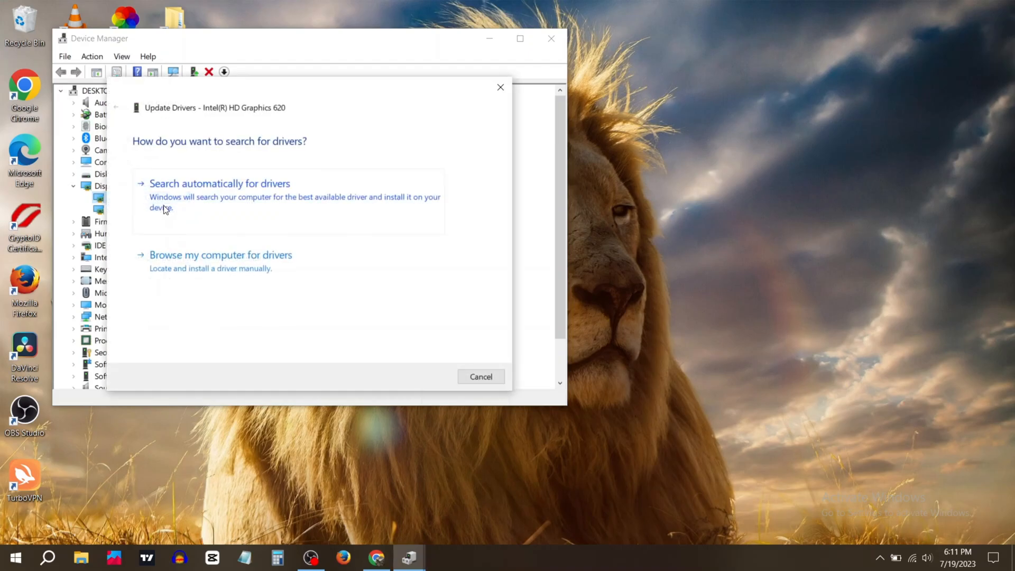
{"action": "left_click", "coordinate": [219, 183]}
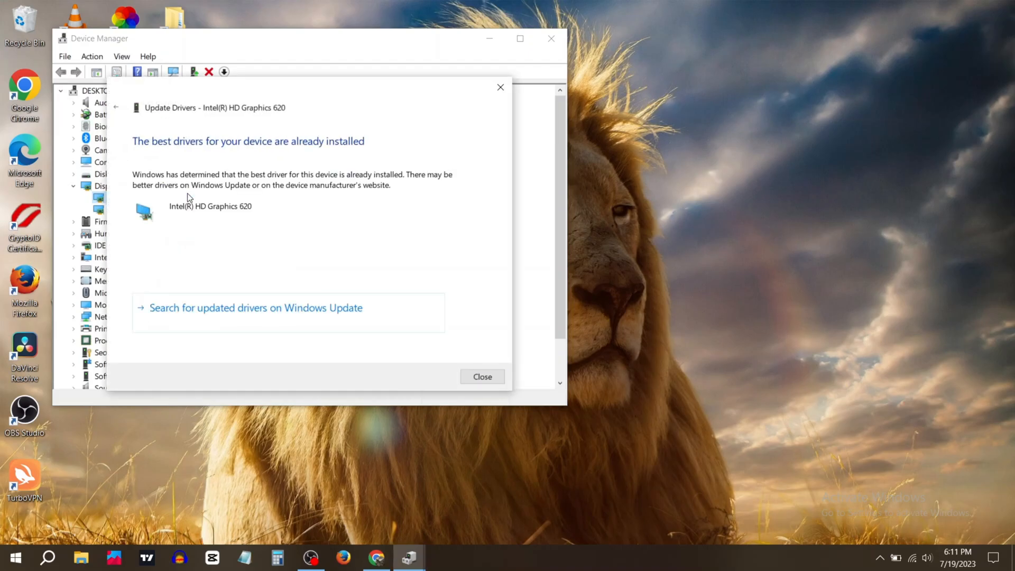
{"action": "left_click", "coordinate": [482, 377]}
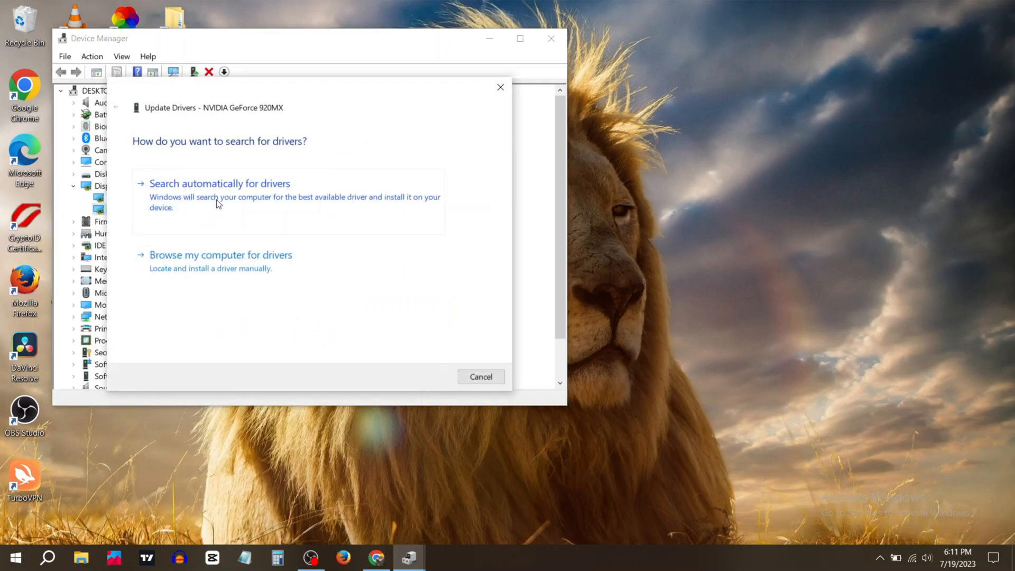
{"action": "left_click", "coordinate": [219, 183]}
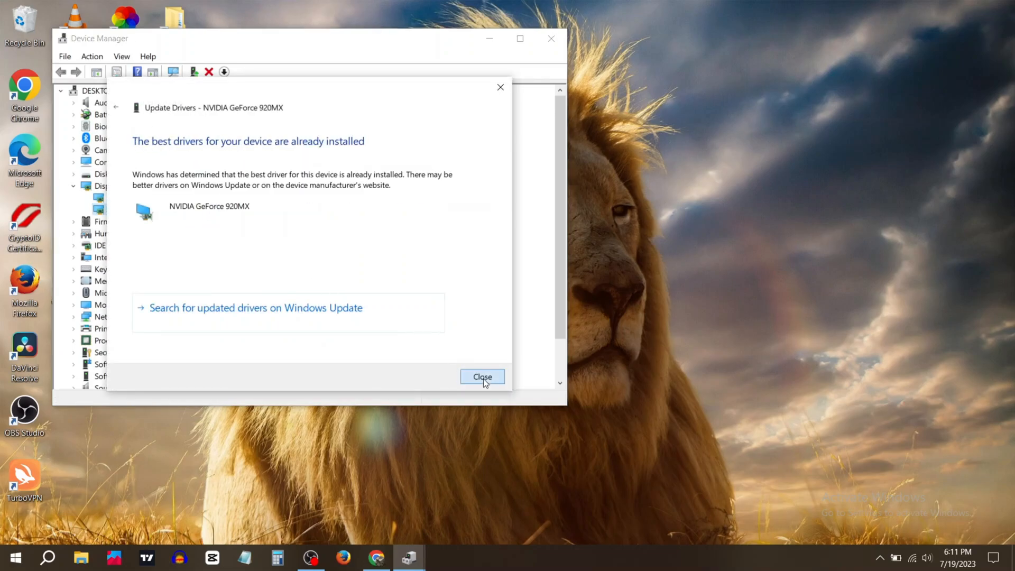
{"action": "left_click", "coordinate": [482, 377]}
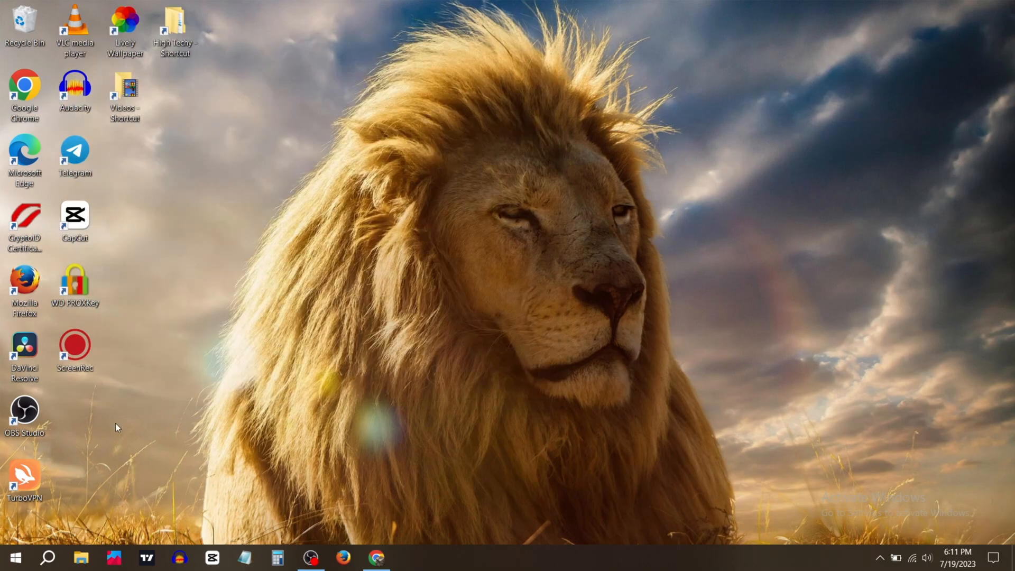
Step: Dismiss the Start menu, then launch Windows Settings from the power-user menu
{"action": "left_click", "coordinate": [13, 558]}
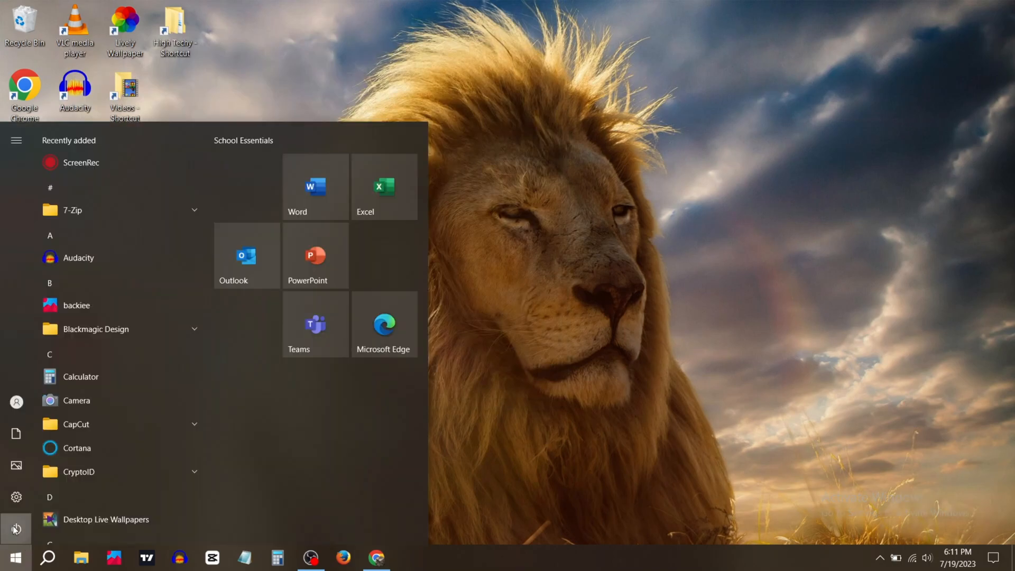
{"action": "left_click", "coordinate": [541, 270]}
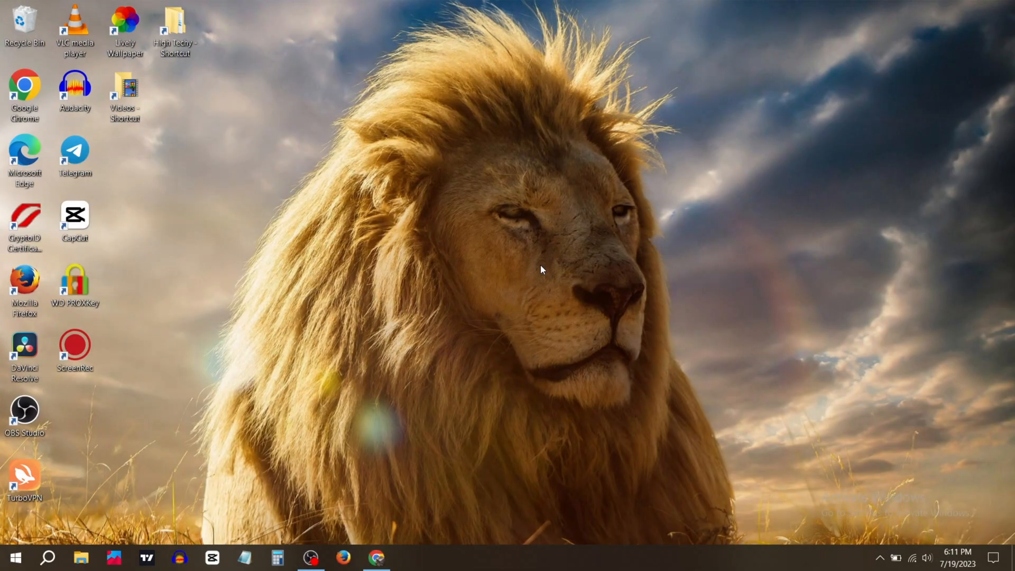
{"action": "right_click", "coordinate": [14, 557]}
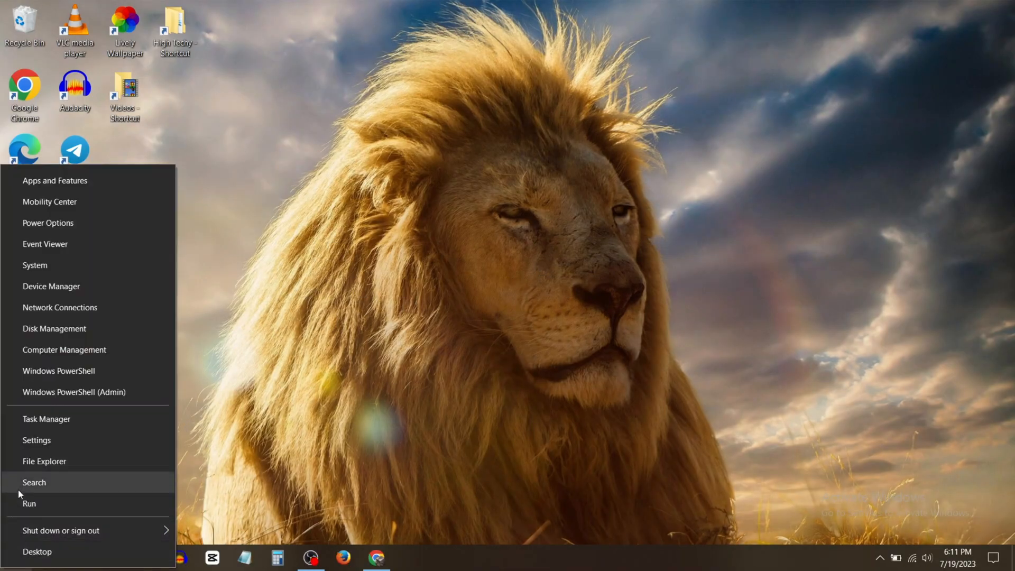
{"action": "left_click", "coordinate": [36, 440]}
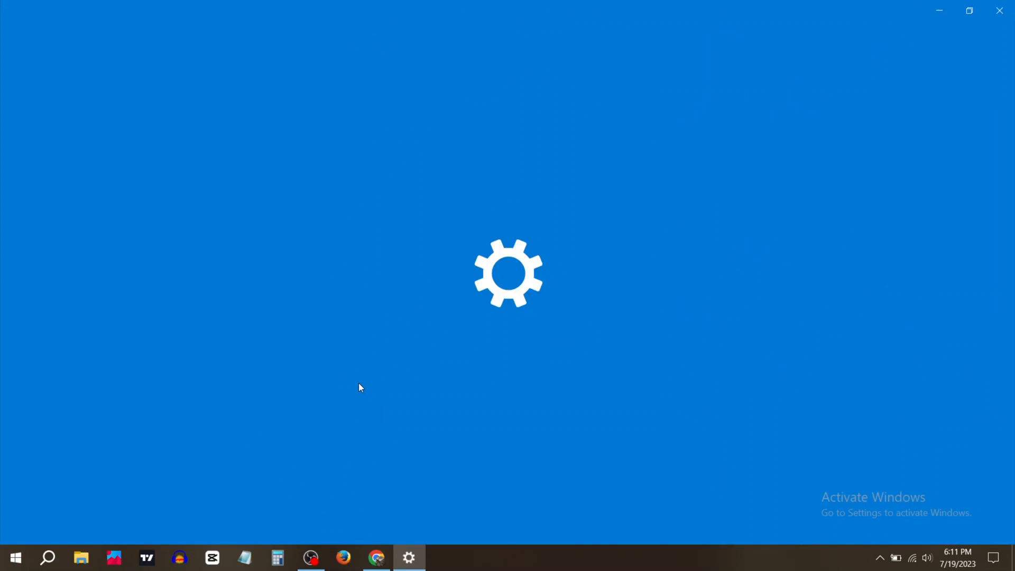
Step: In Update & Security, start a Windows Update check for updates
{"action": "left_click", "coordinate": [409, 561]}
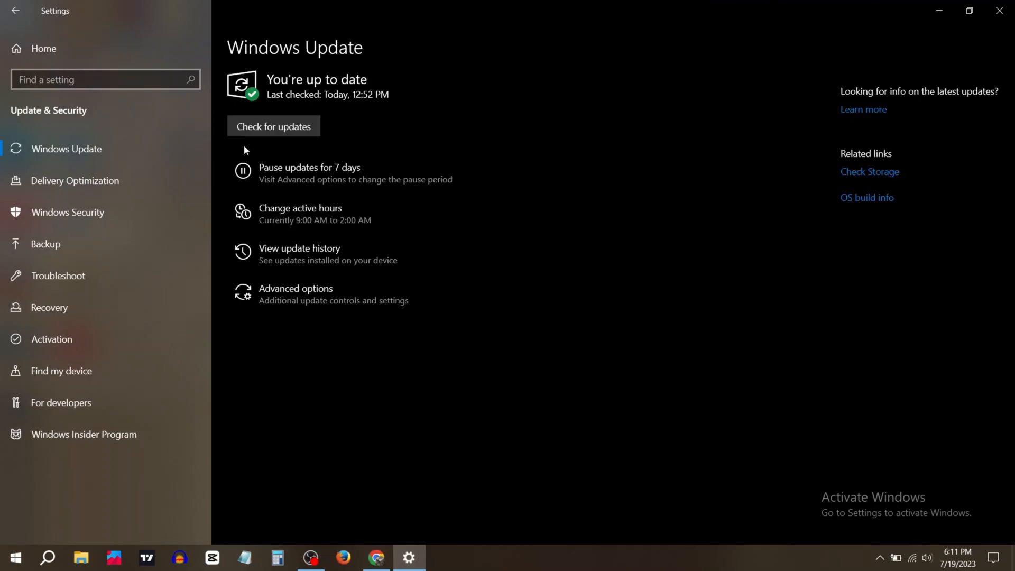
{"action": "left_click", "coordinate": [272, 125]}
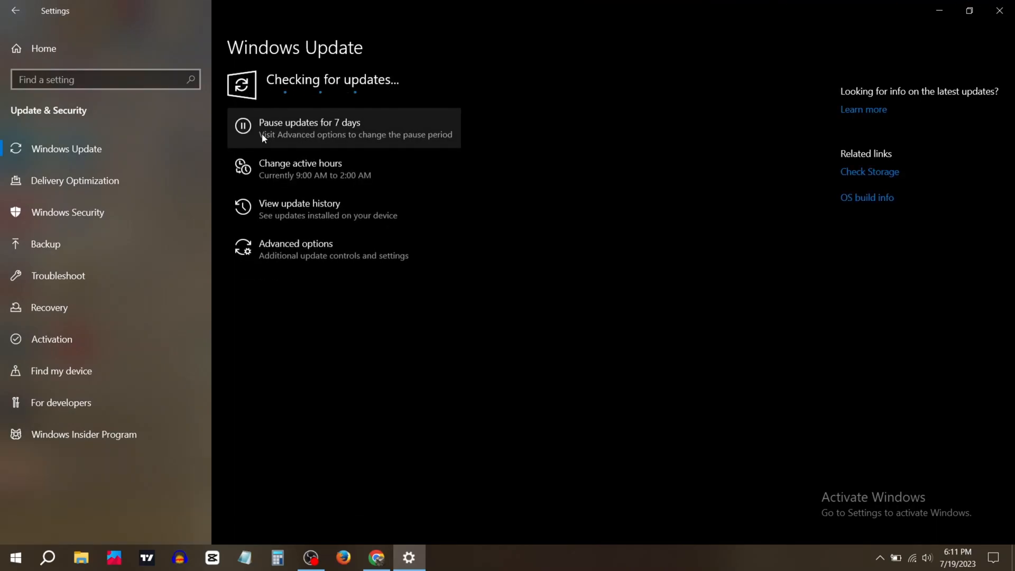
{"action": "mouse_move", "coordinate": [499, 108]}
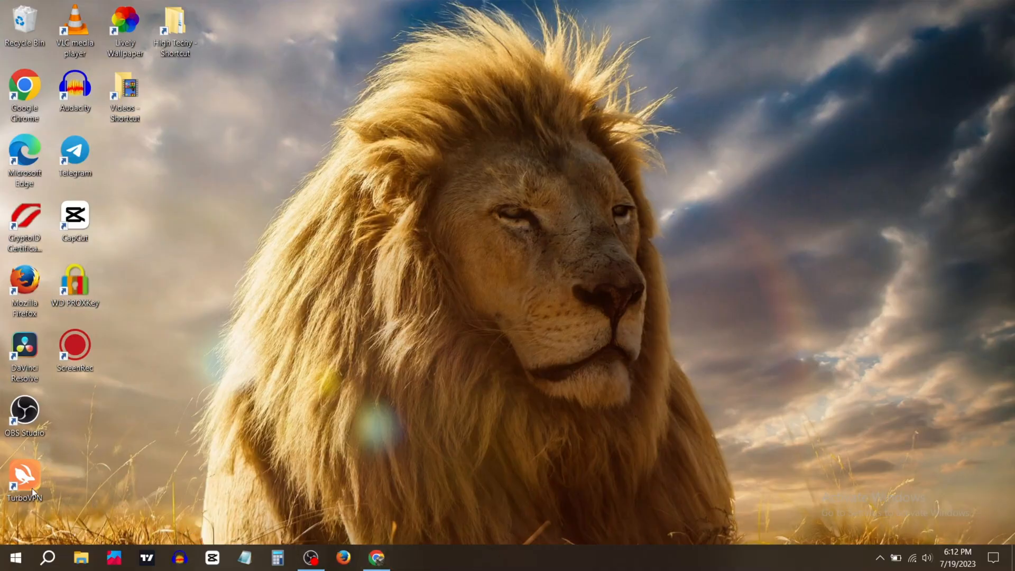
Step: Use Windows Search to reach the Add or remove programs page
{"action": "left_click", "coordinate": [47, 557]}
{"action": "type", "text": "add"}
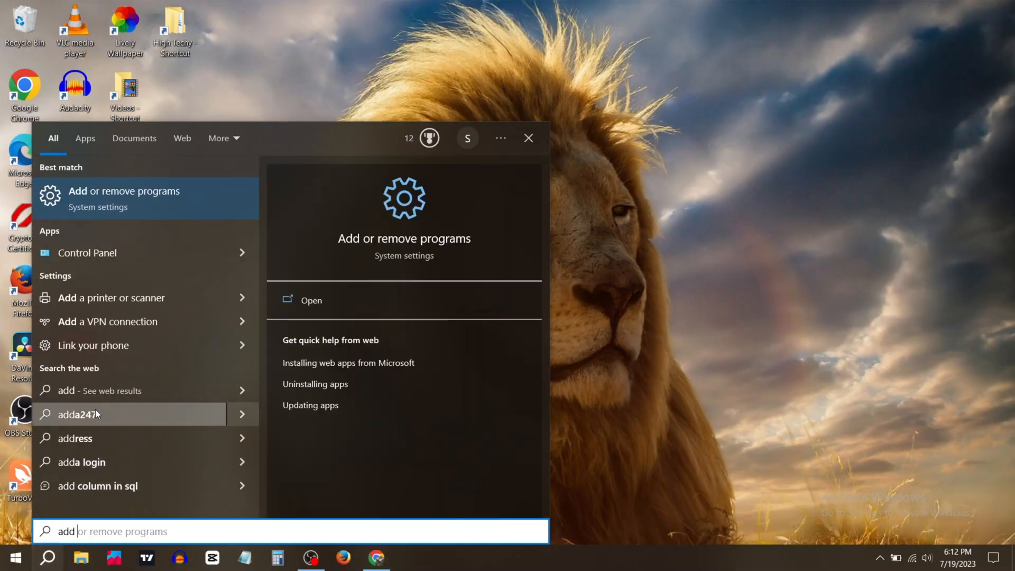
{"action": "left_click", "coordinate": [311, 299]}
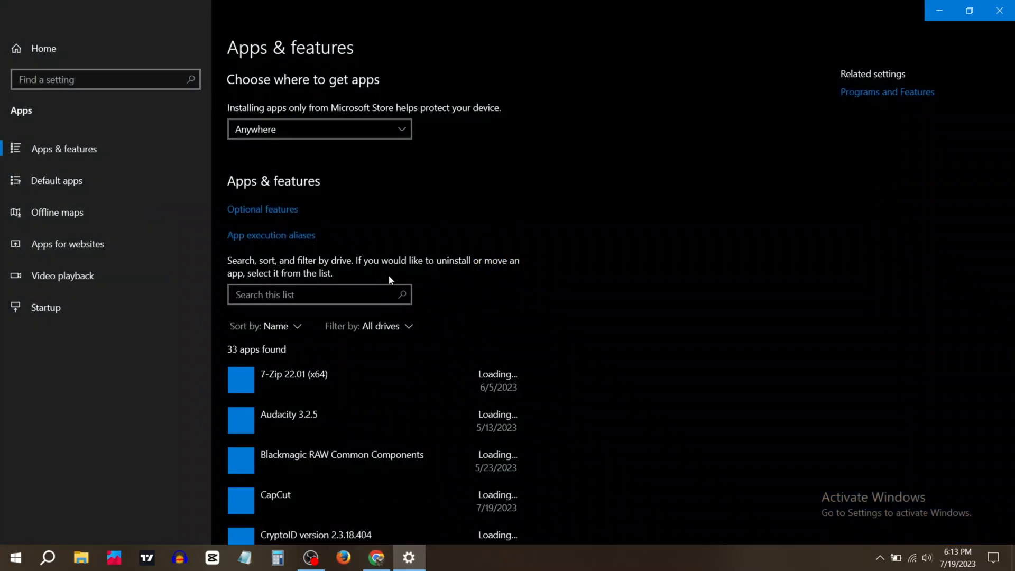
Step: Filter the Apps & features list by 'obs' so only OBS Studio remains
{"action": "scroll", "scroll_direction": "down", "scroll_amount": 3}
{"action": "type", "text": "o"}
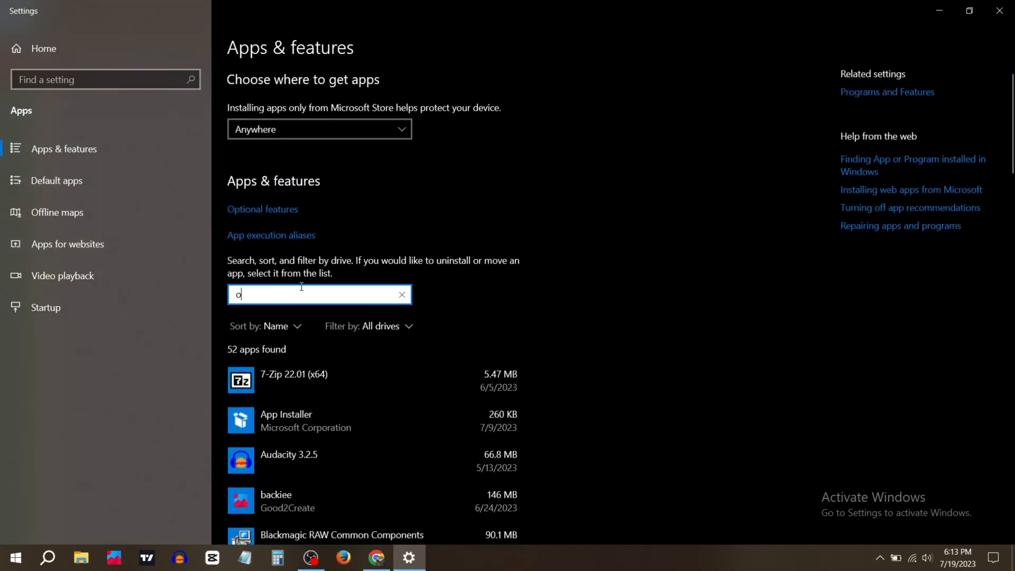
{"action": "type", "text": "bs"}
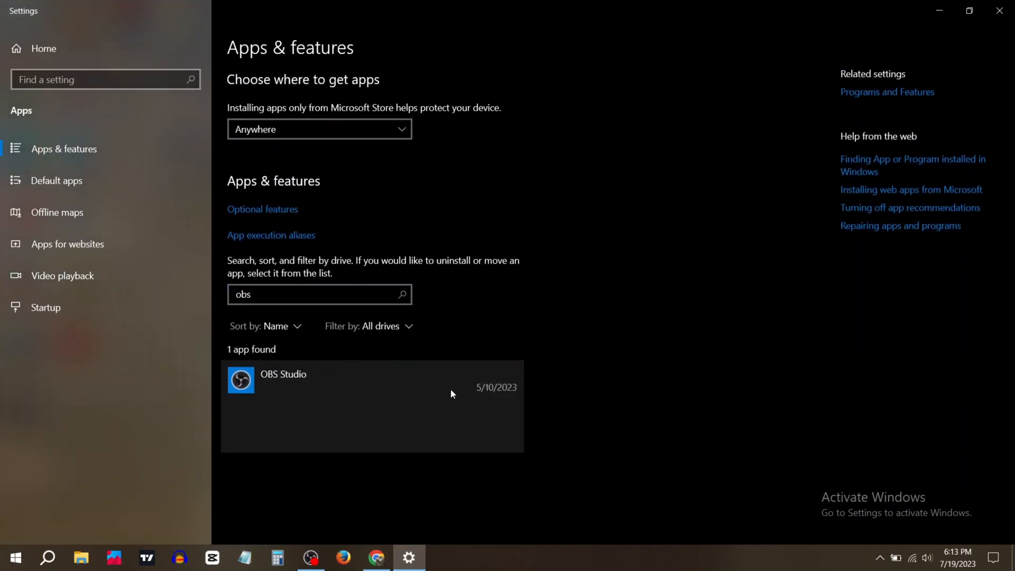